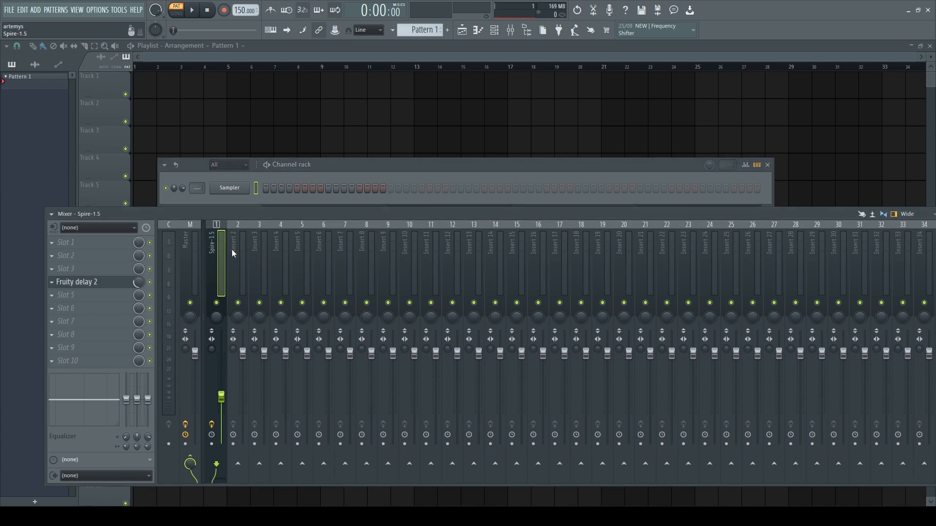
# Select the Master mixer track, leaving its insert effect slots empty
pyautogui.click(237, 251)
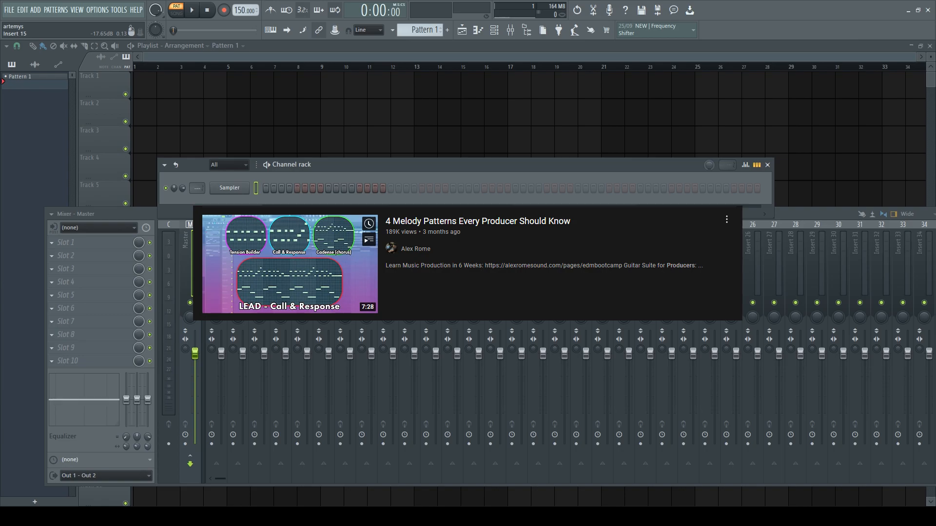
pyautogui.click(726, 219)
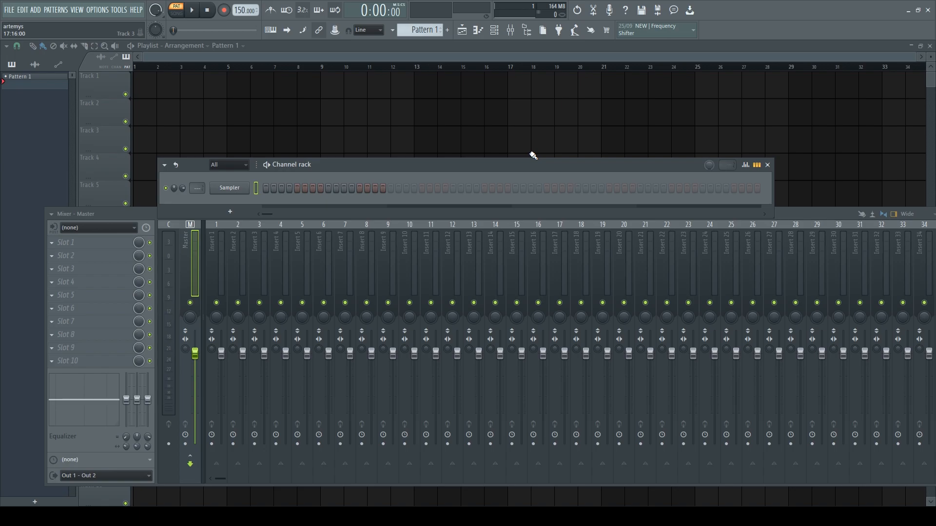
pyautogui.moveTo(511, 138)
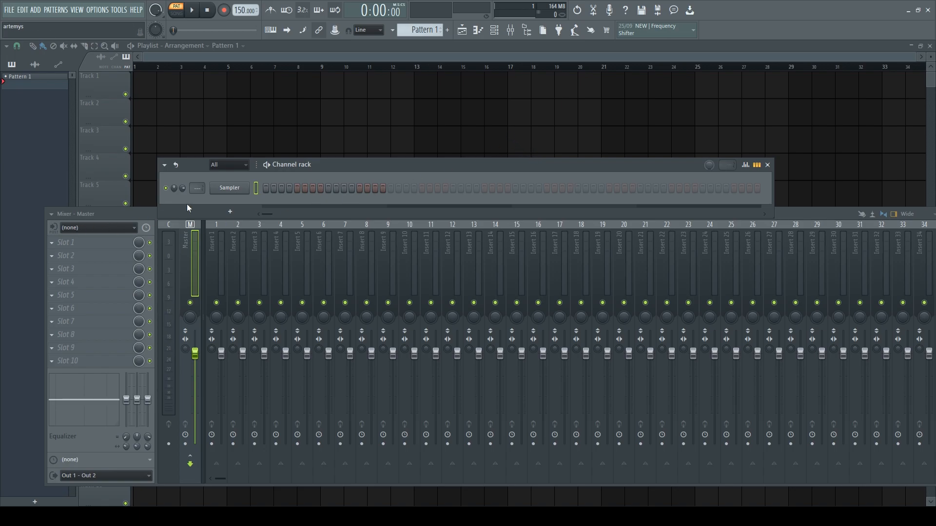
pyautogui.moveTo(229, 211)
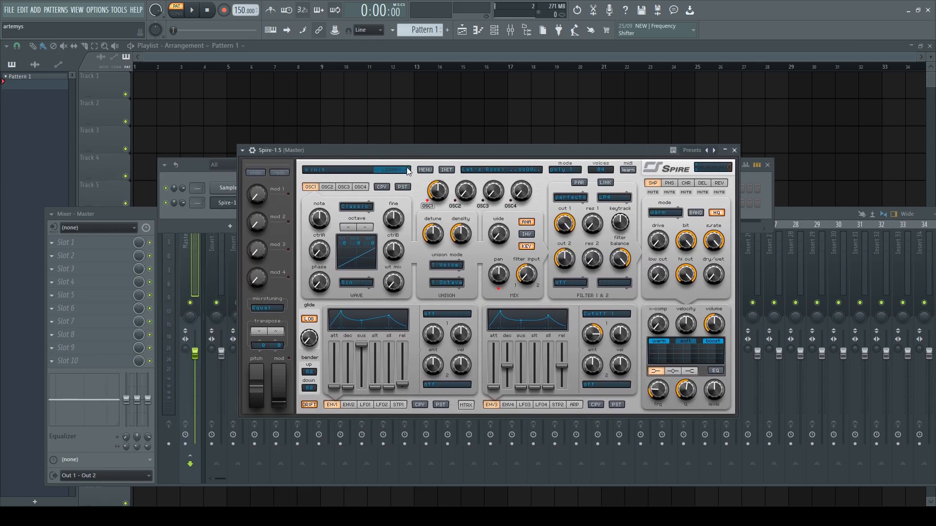
# Browse the new Spire channel's preset LIBRARY
pyautogui.click(394, 170)
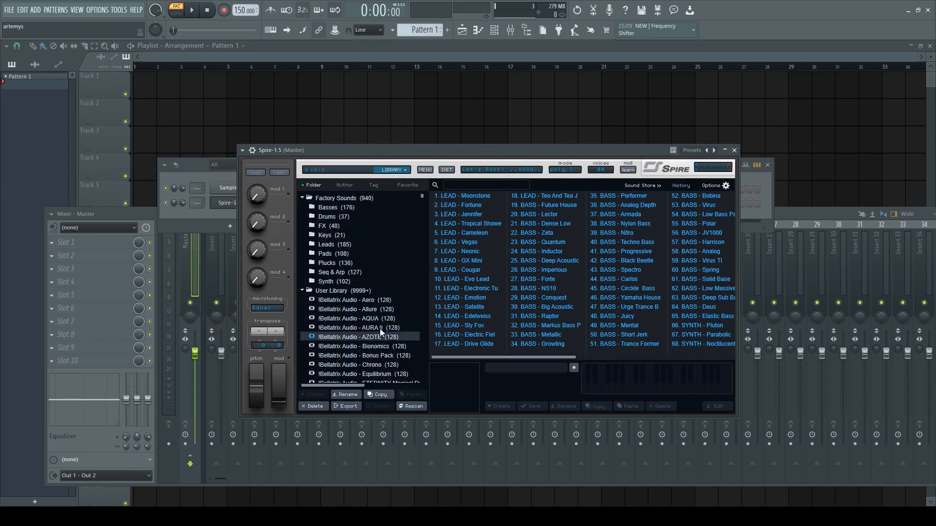
pyautogui.click(539, 288)
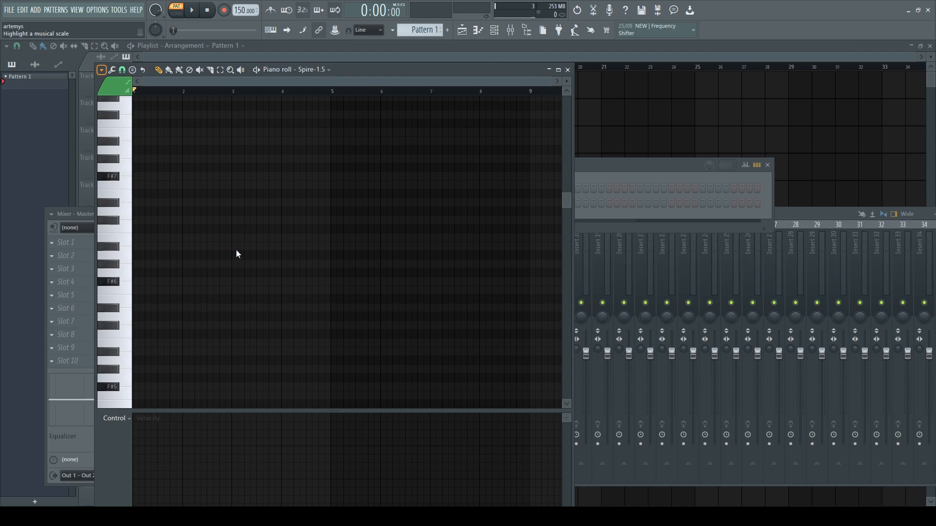
pyautogui.moveTo(304, 363)
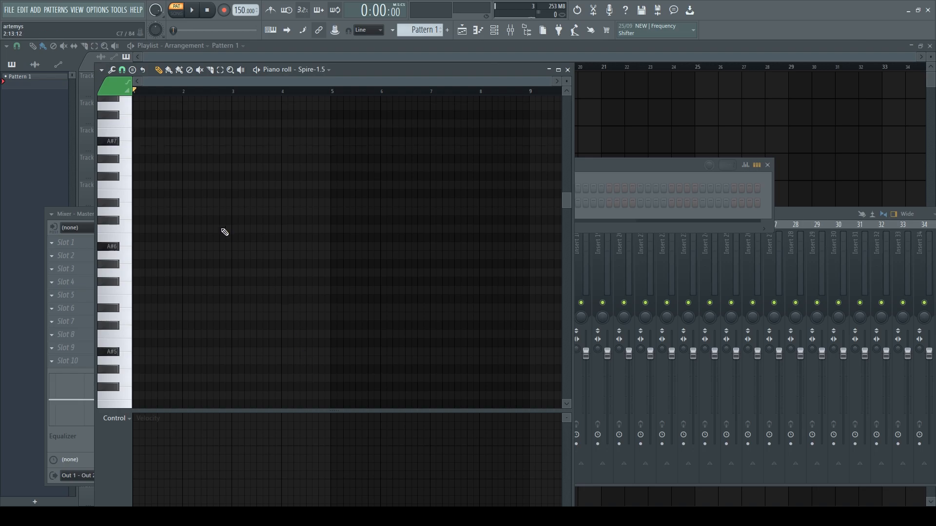
# Draw the one-bar Spire melody A#4, C5, D5, A4, A#4, C5, D5, A4
pyautogui.scroll(-3)
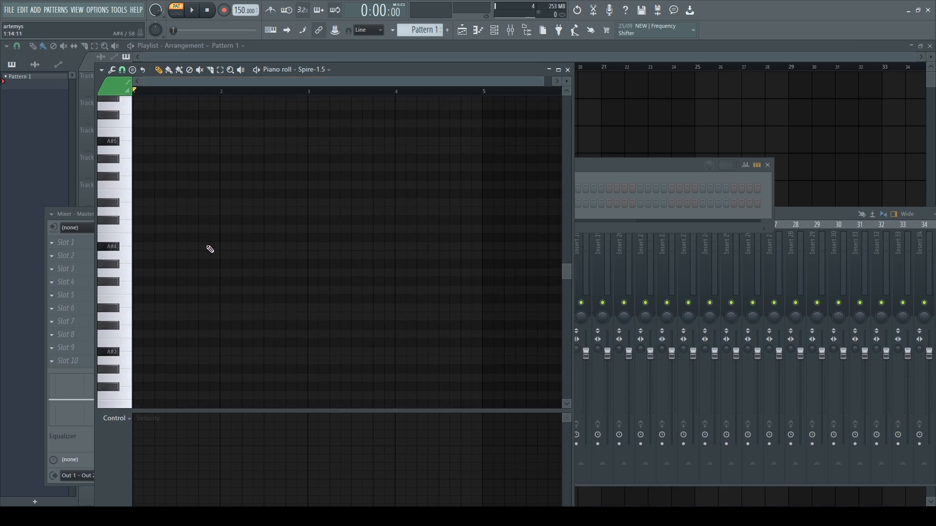
pyautogui.click(147, 245)
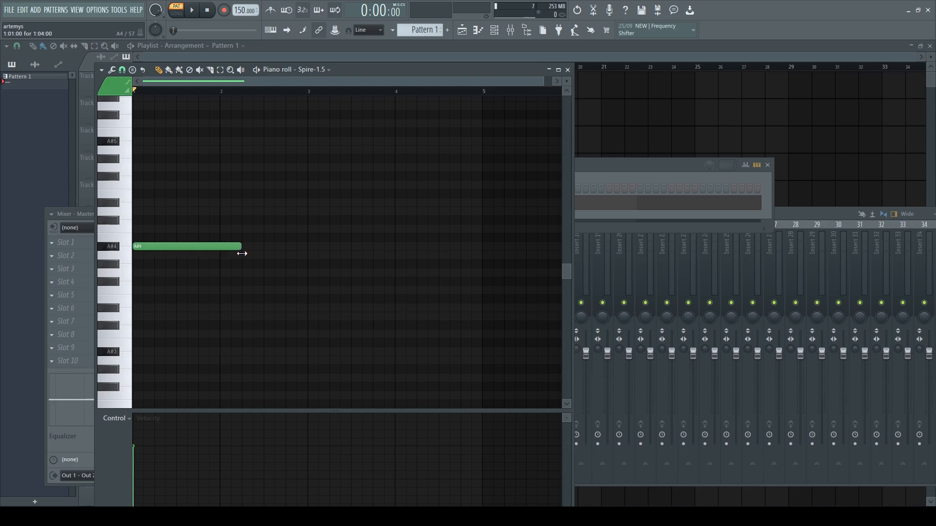
pyautogui.moveTo(242, 245); pyautogui.dragTo(218, 246)
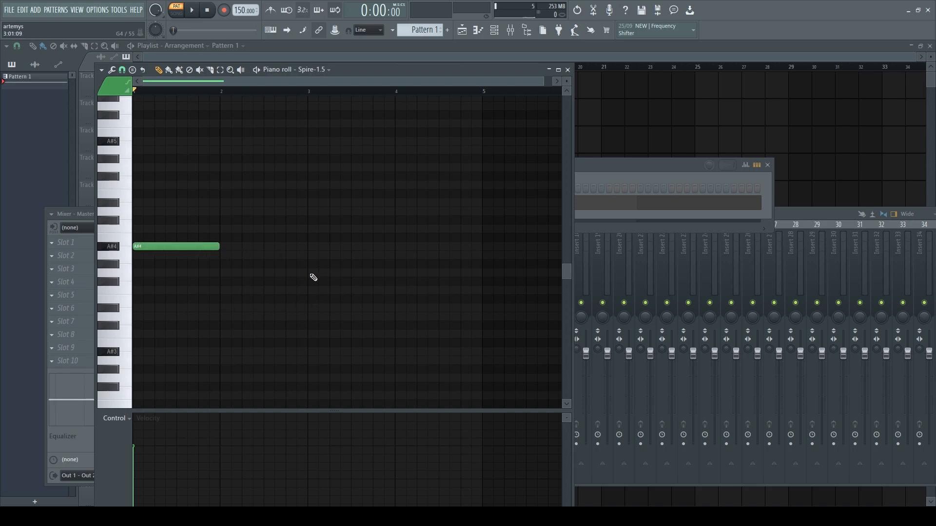
pyautogui.click(437, 255)
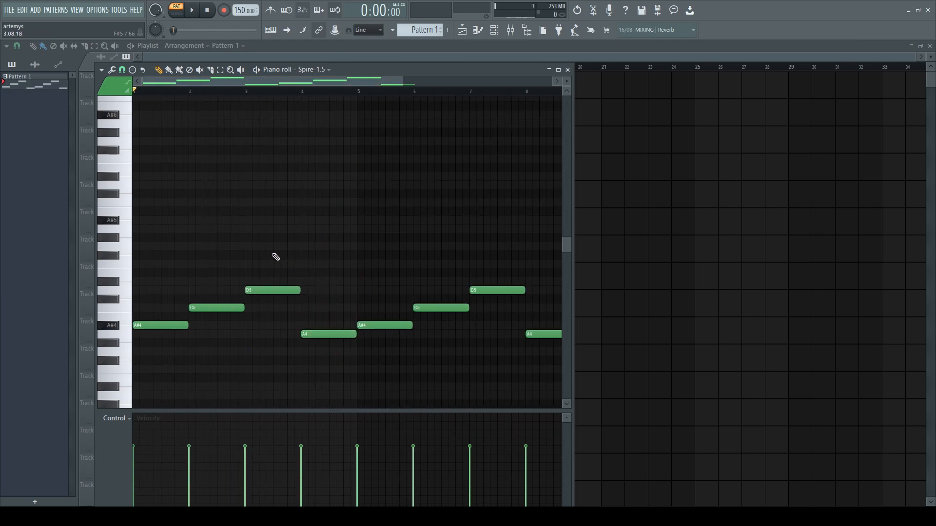
# Move the fourth melody note from A4 up to F5 and deselect it
pyautogui.click(328, 333)
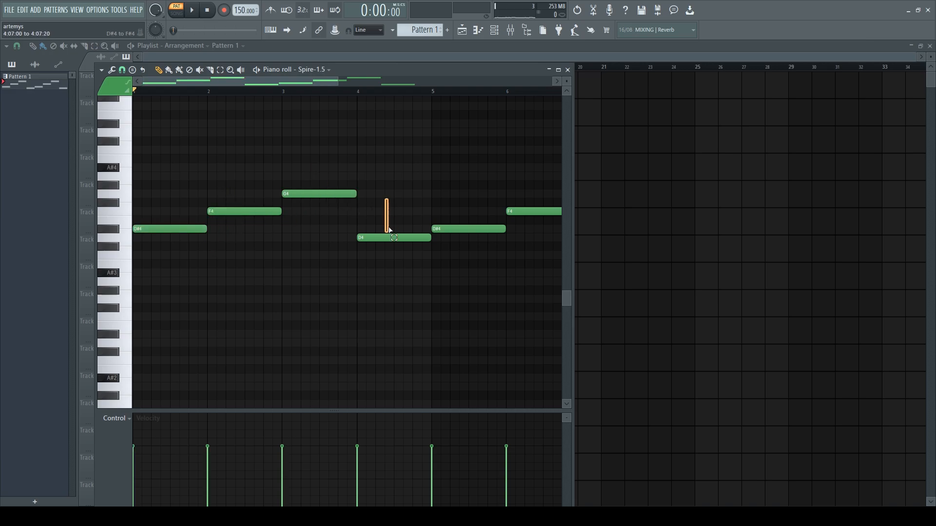
pyautogui.click(394, 237)
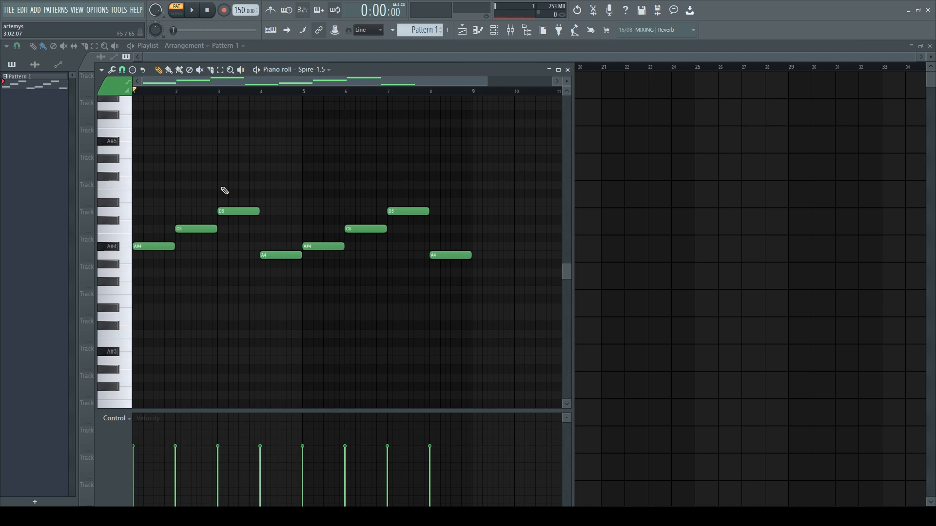
pyautogui.click(279, 255)
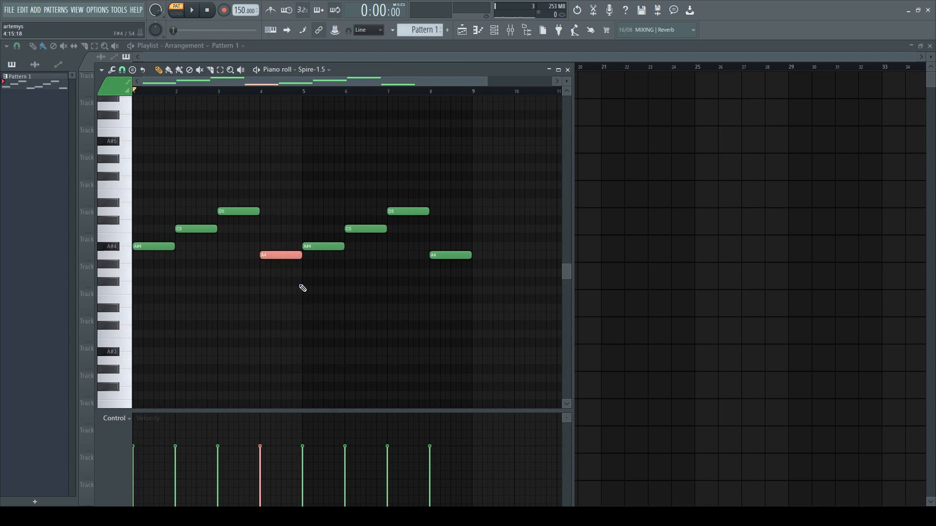
pyautogui.moveTo(281, 255); pyautogui.dragTo(281, 185)
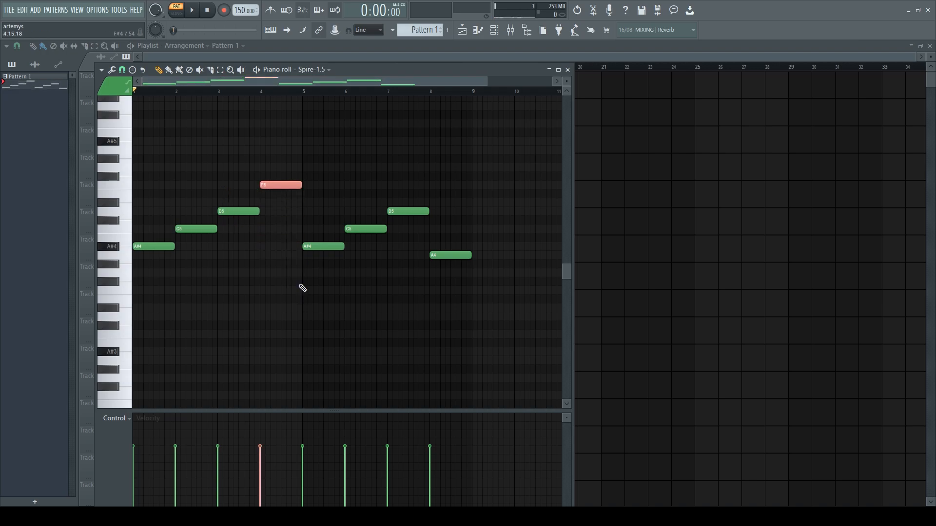
pyautogui.click(191, 10)
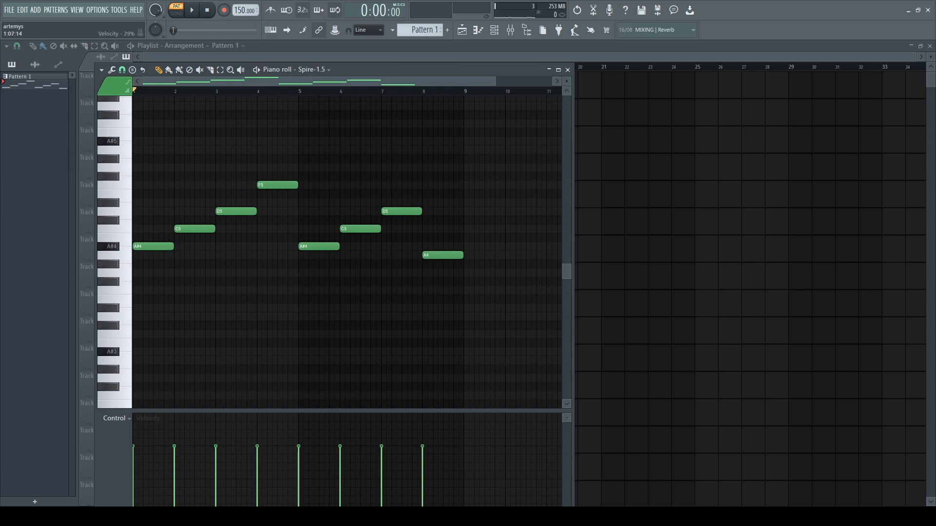
# Draw one-bar notes G4, D4, D#4 and F4 in Spire's piano roll
pyautogui.click(189, 10)
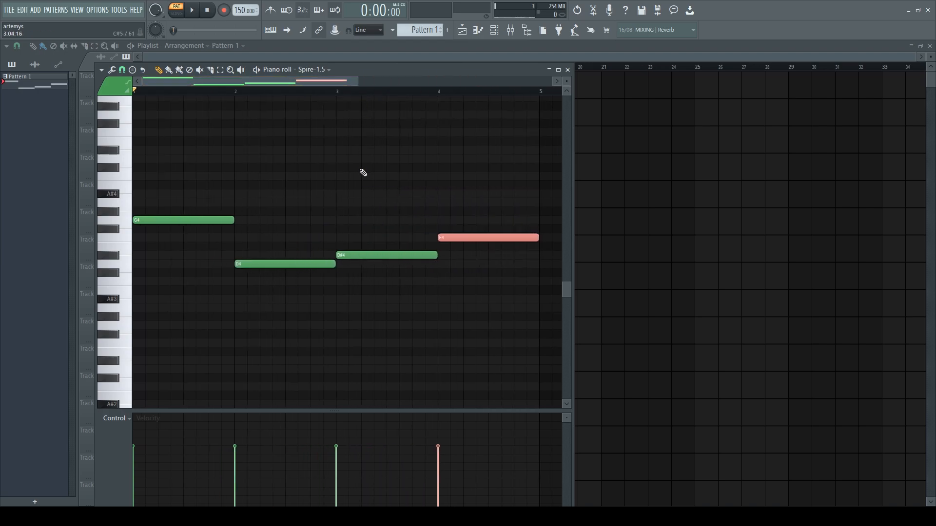
pyautogui.moveTo(257, 176); pyautogui.dragTo(136, 335)
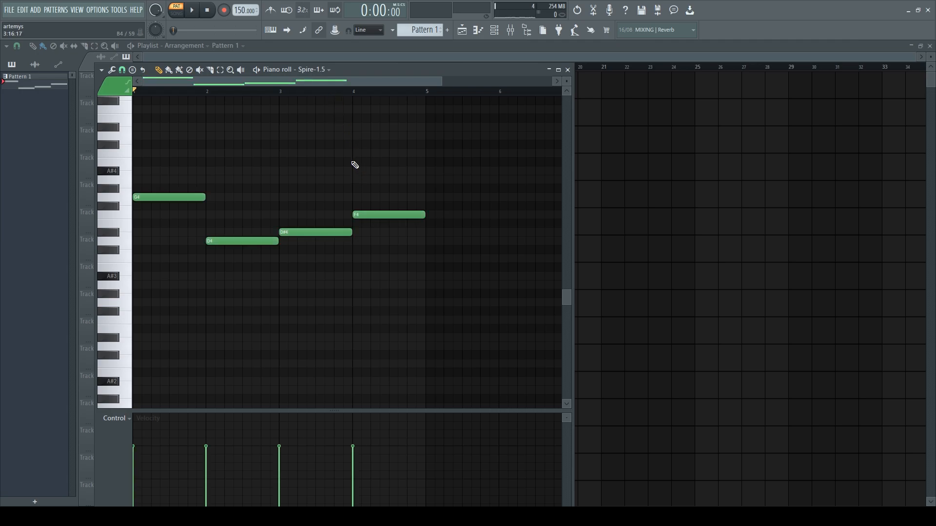
# Play back the four-note line, then stop playback
pyautogui.click(191, 10)
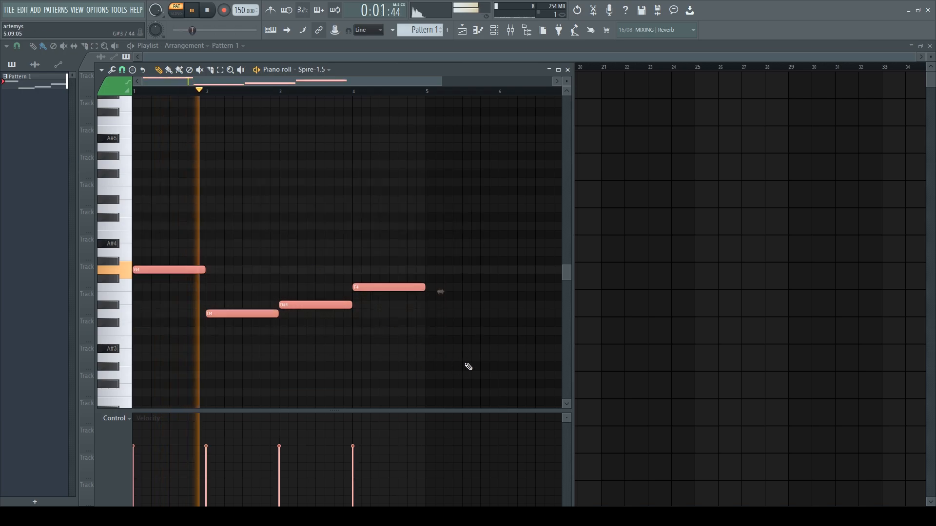
pyautogui.moveTo(204, 190); pyautogui.dragTo(454, 320)
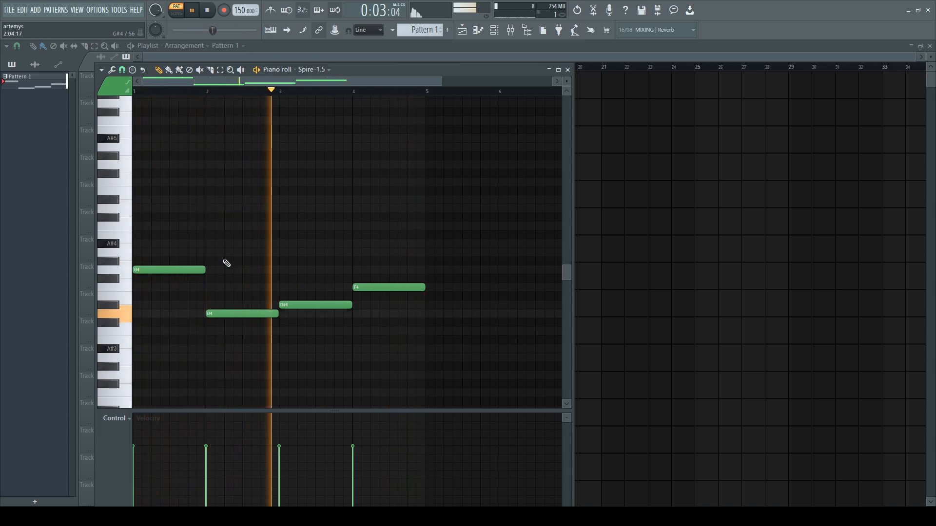
pyautogui.click(207, 9)
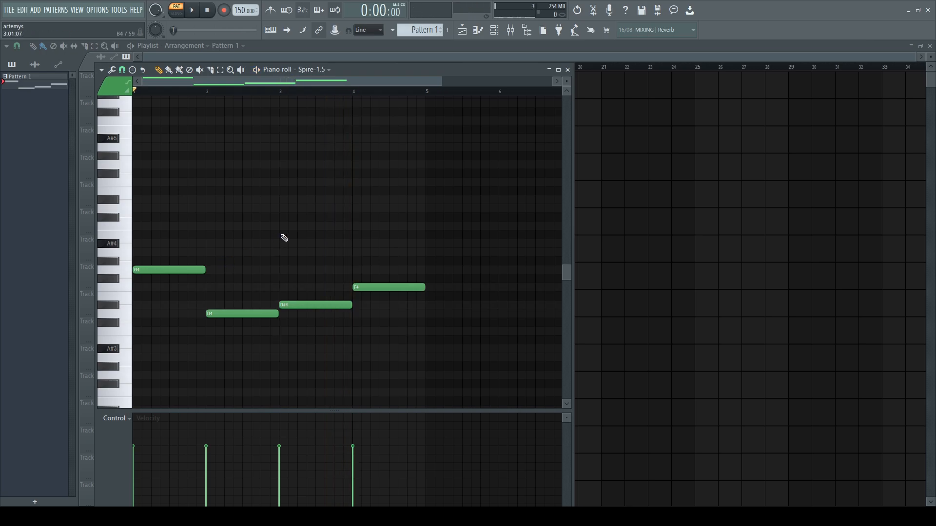
# Raise the second note from D4 to F4, then select the D#4 note
pyautogui.click(242, 313)
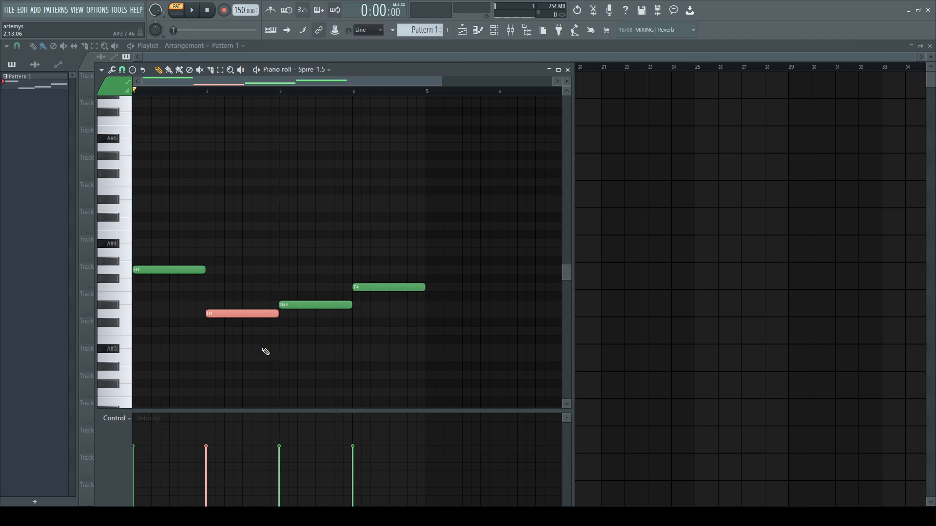
pyautogui.moveTo(242, 313); pyautogui.dragTo(241, 287)
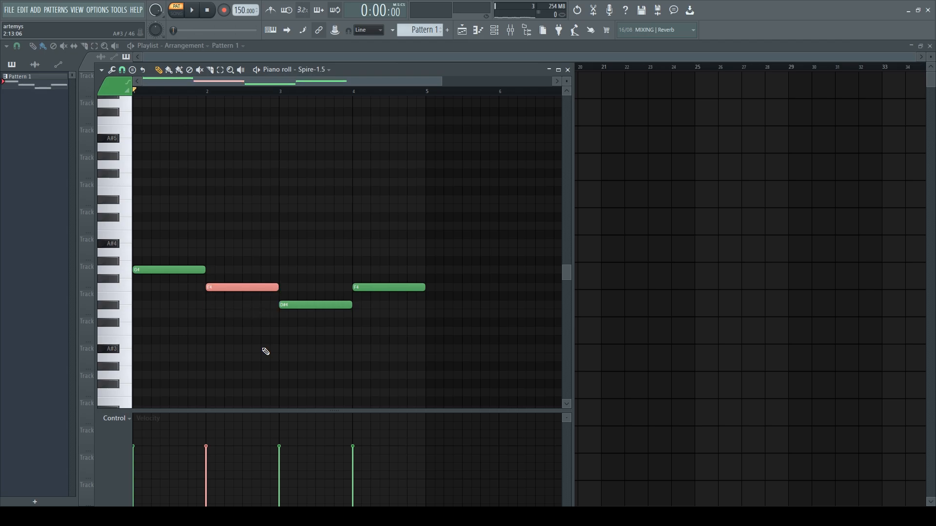
pyautogui.click(314, 305)
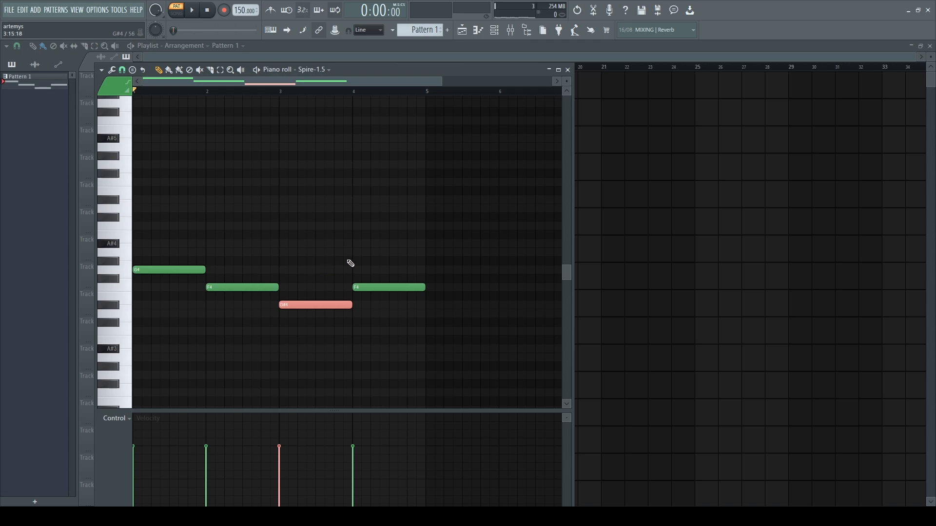
pyautogui.click(190, 10)
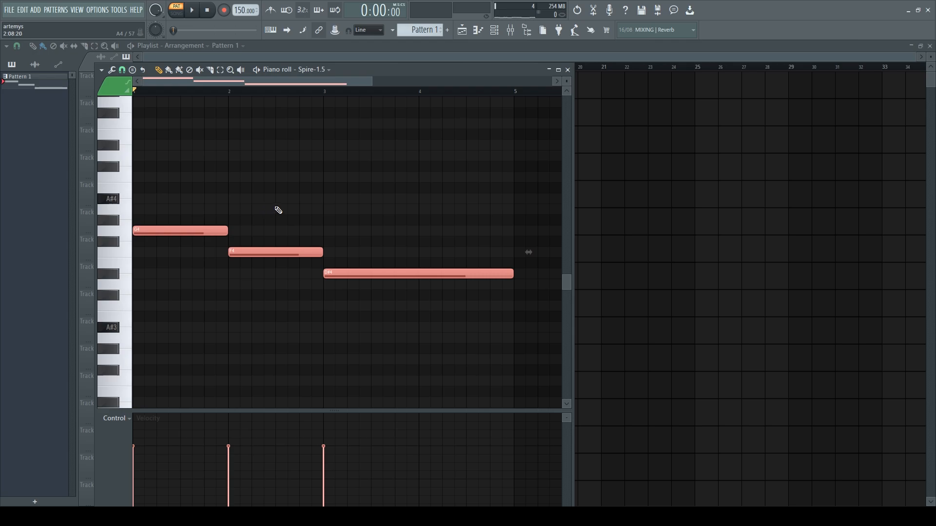
# Clear the note selection on the three-note G4, F4, D#4 phrase
pyautogui.click(191, 10)
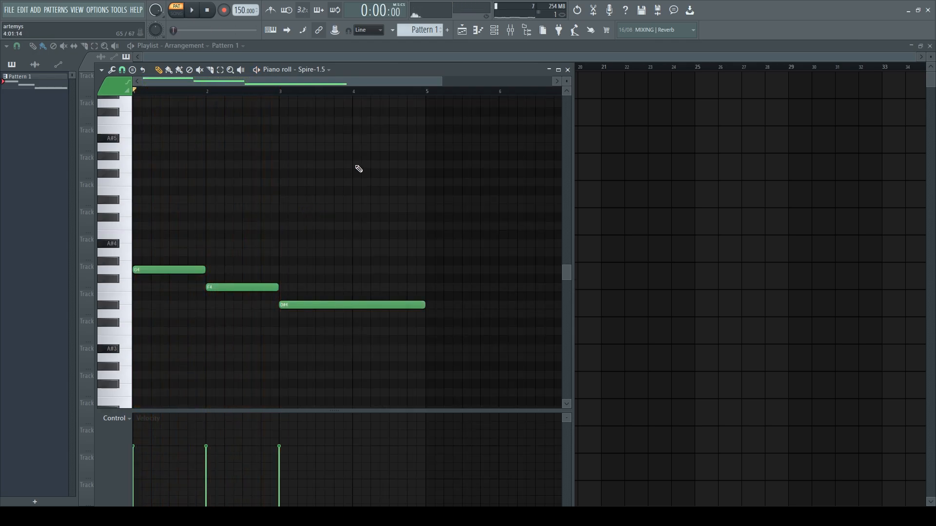
pyautogui.moveTo(469, 222)
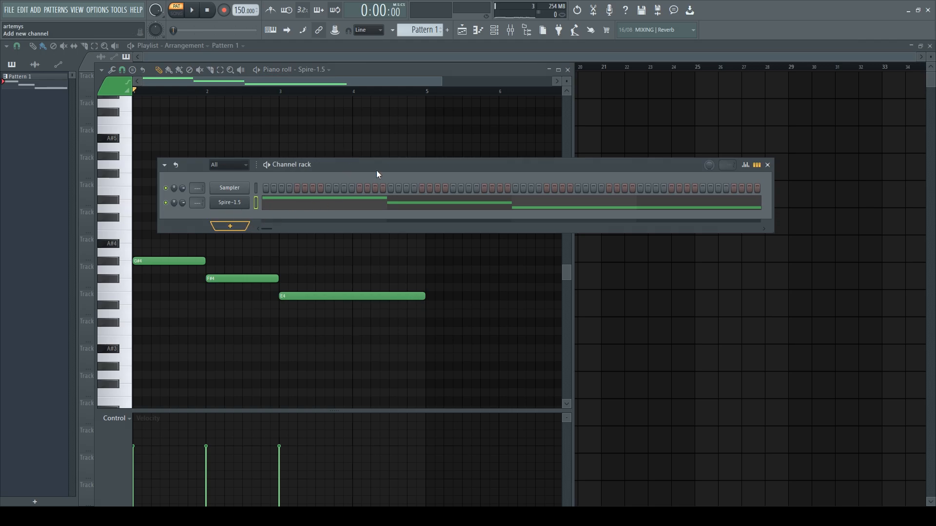
# Add a second Spire channel and browse its AQUA, Allure and AZOTE preset banks
pyautogui.click(229, 202)
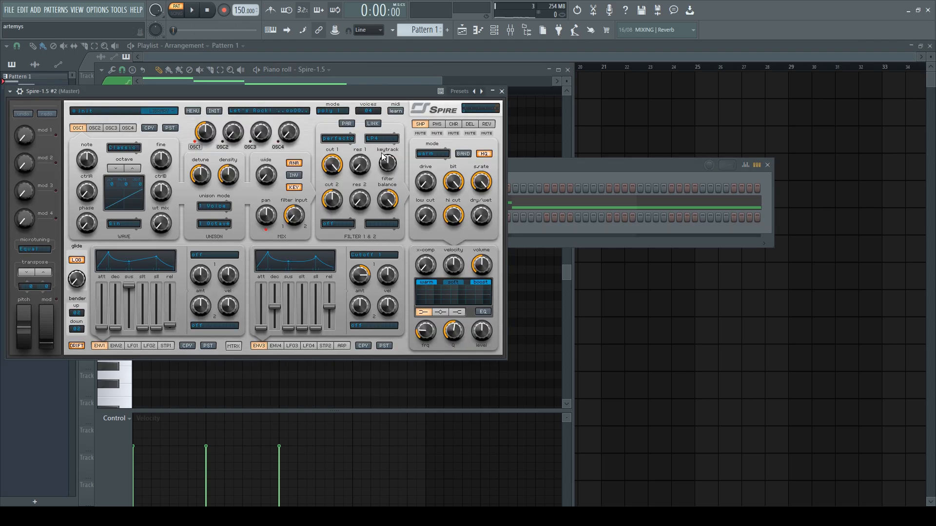
pyautogui.click(158, 111)
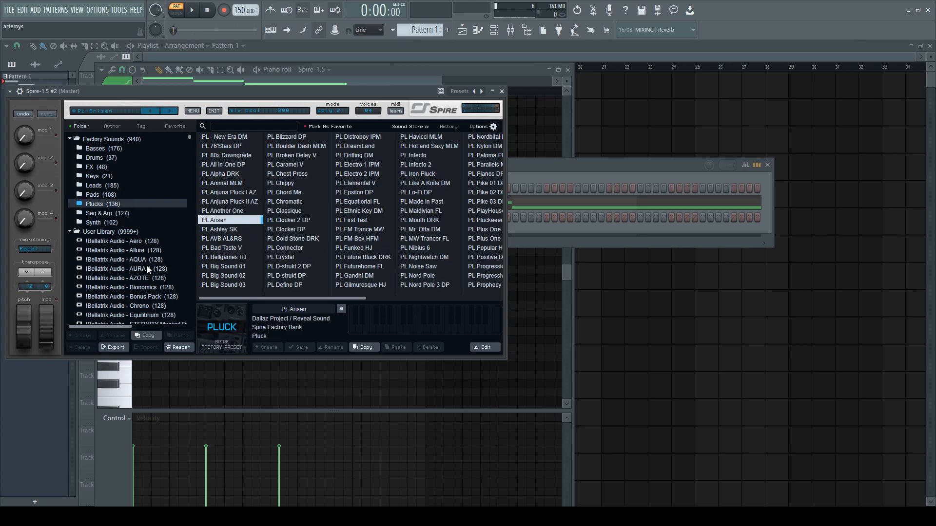
pyautogui.click(122, 259)
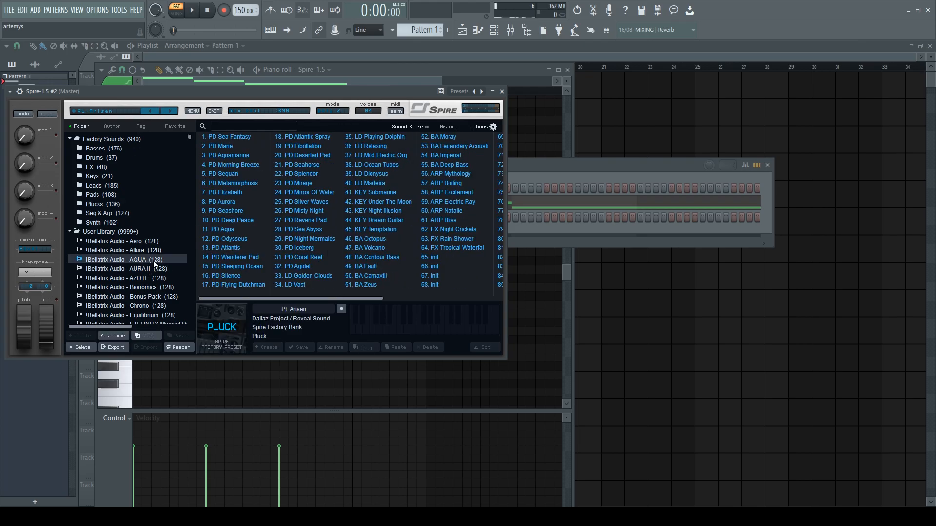
pyautogui.click(122, 250)
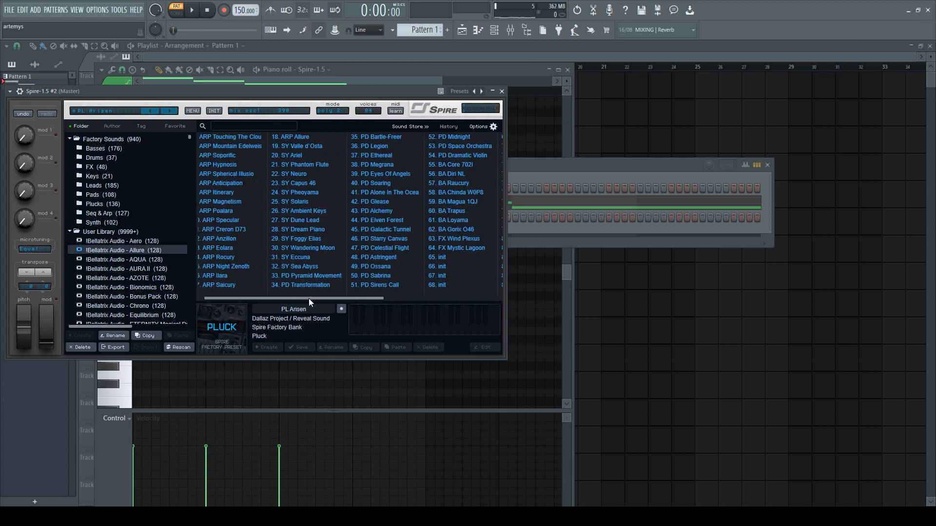
pyautogui.click(126, 268)
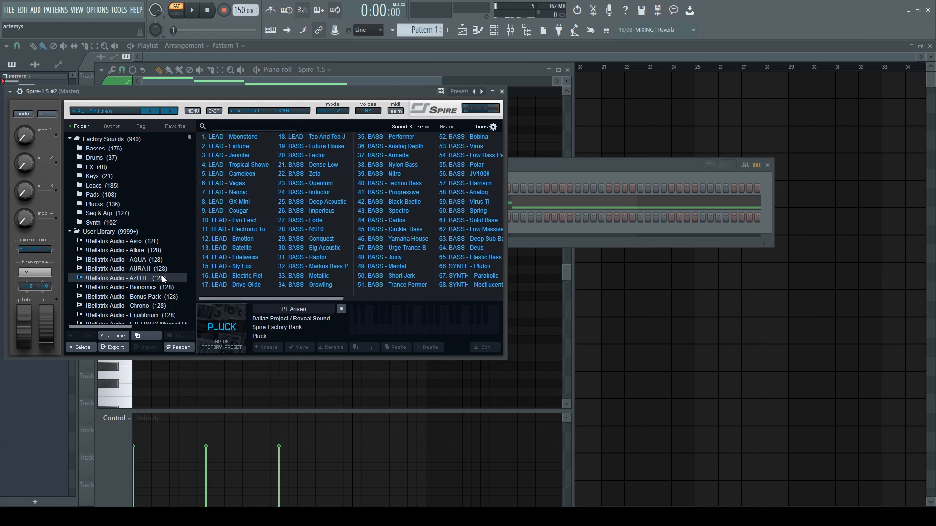
# Load the PLUCK - Trance Matrix preset and close the Spire window
pyautogui.click(409, 220)
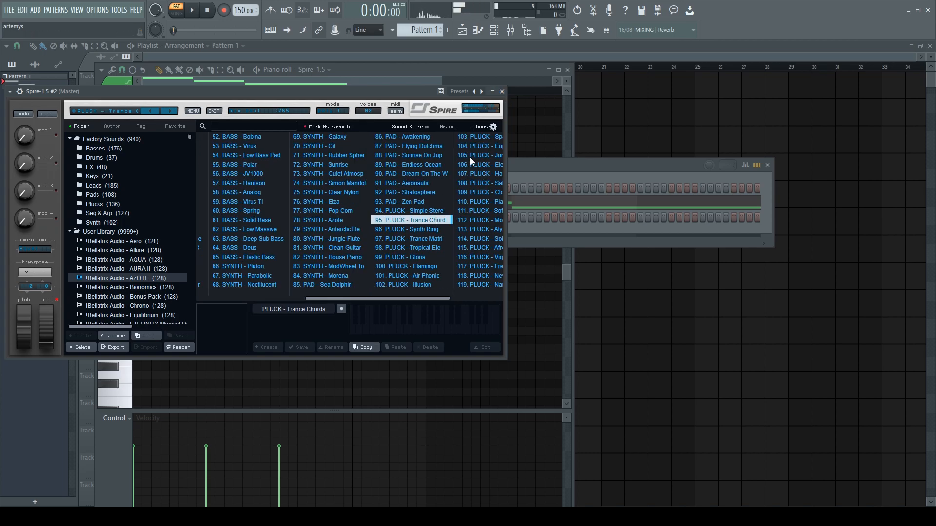
pyautogui.click(409, 238)
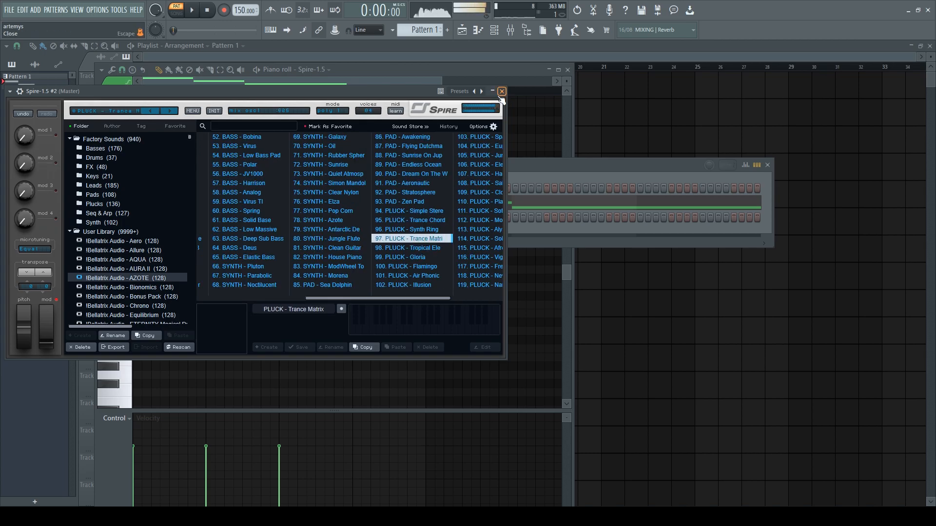
pyautogui.click(501, 91)
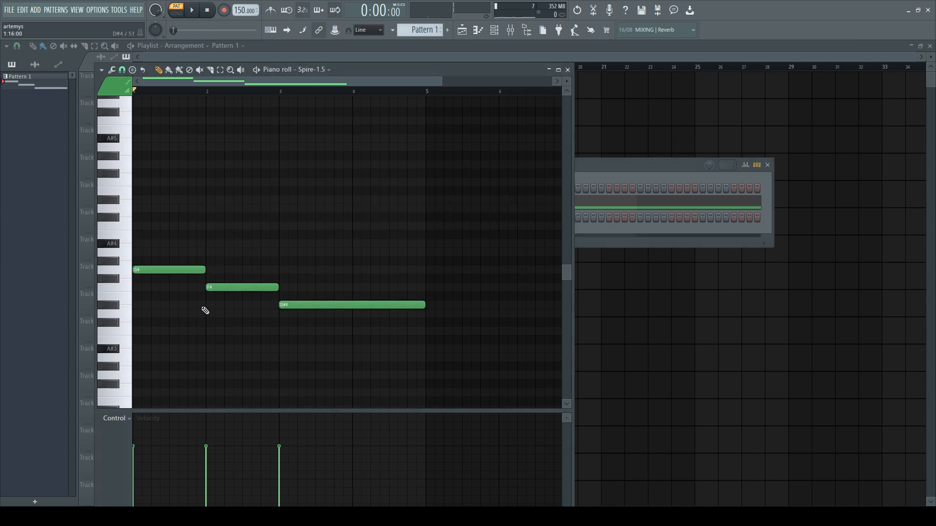
# Switch the piano roll to Spire-1.5 #2 and place an A#4 note at bar 1
pyautogui.click(191, 10)
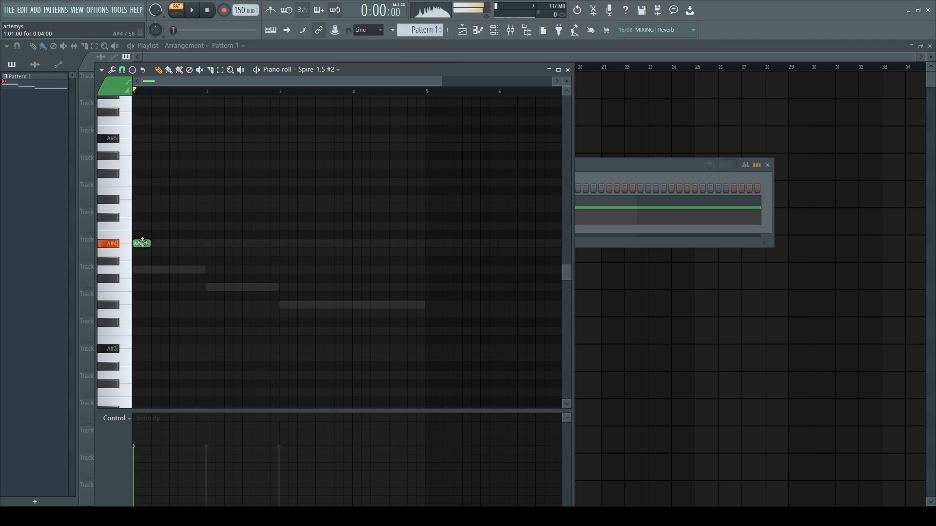
pyautogui.click(189, 10)
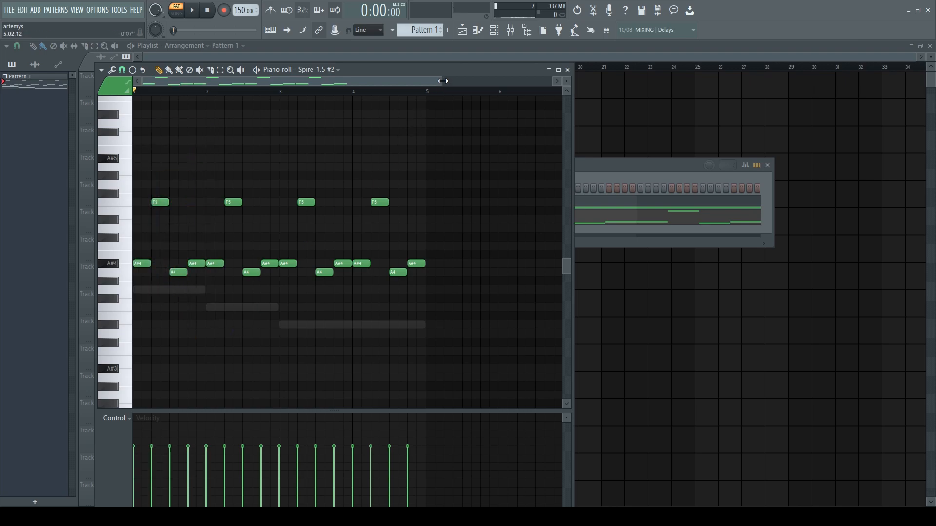
# Audition high A#5, D5 and A5 notes on the bass pattern, then remove them
pyautogui.click(190, 10)
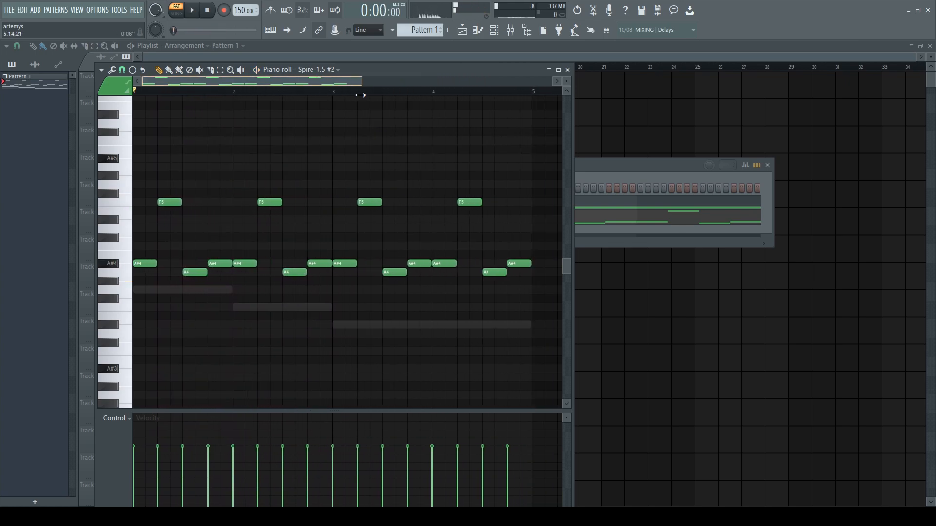
pyautogui.click(191, 10)
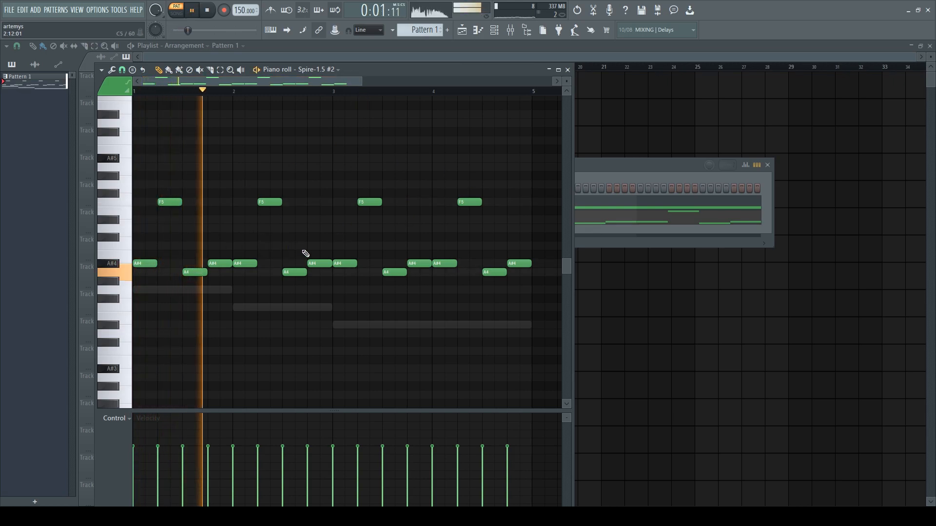
pyautogui.click(292, 166)
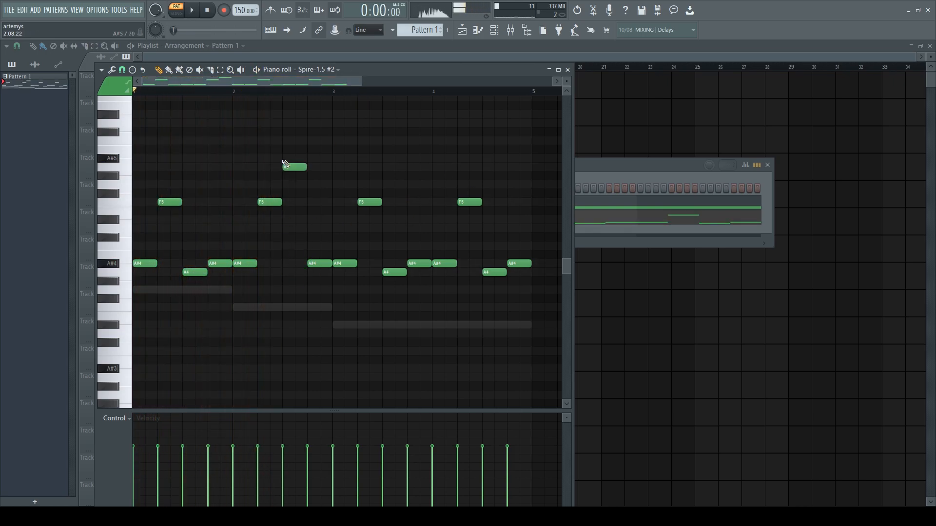
pyautogui.click(191, 10)
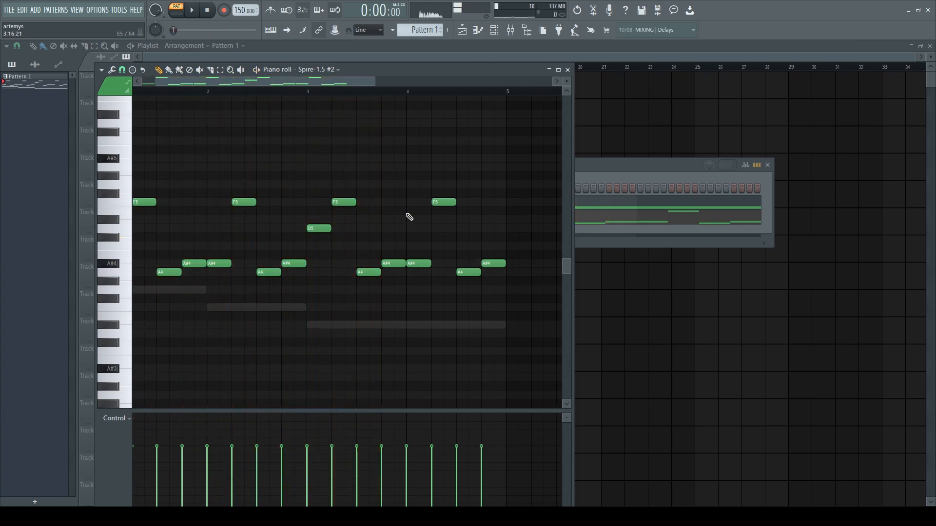
pyautogui.click(190, 10)
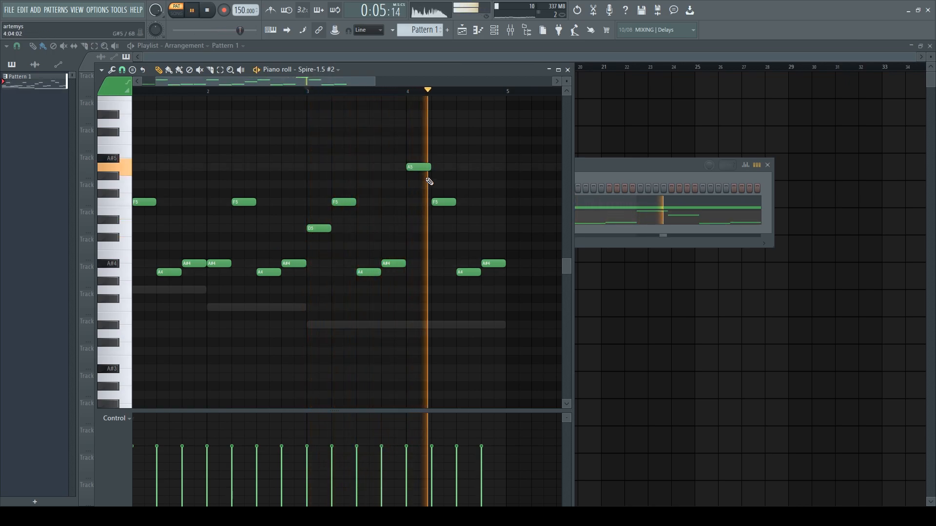
pyautogui.click(206, 10)
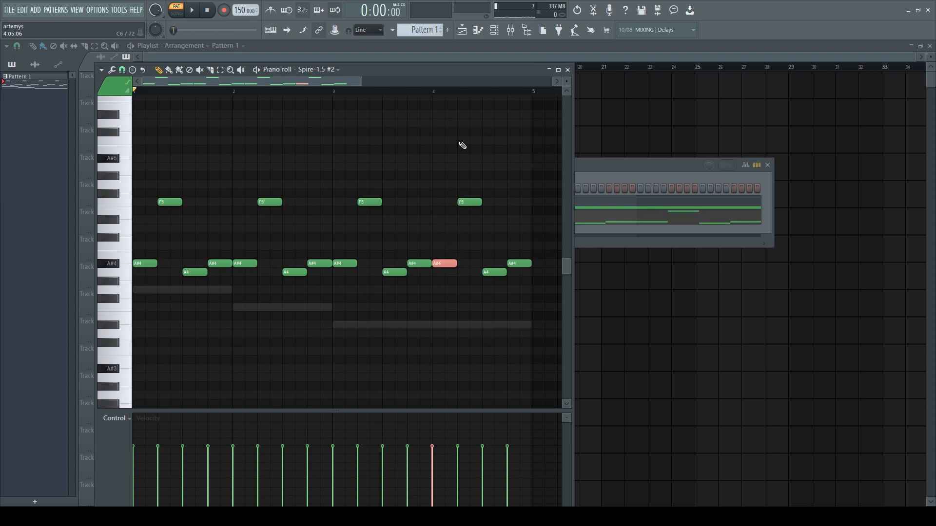
pyautogui.press('ctrl+a')
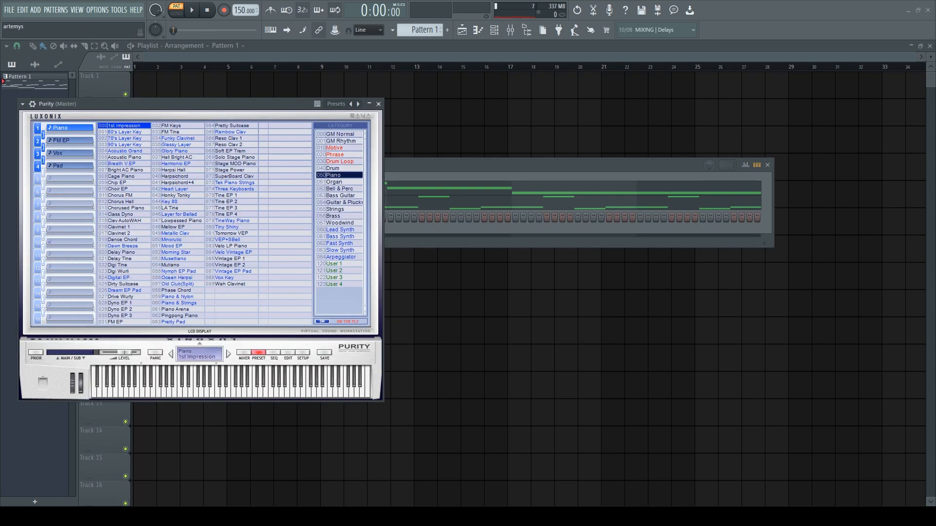
# Close the Purity plugin window to get back to the project
pyautogui.click(340, 229)
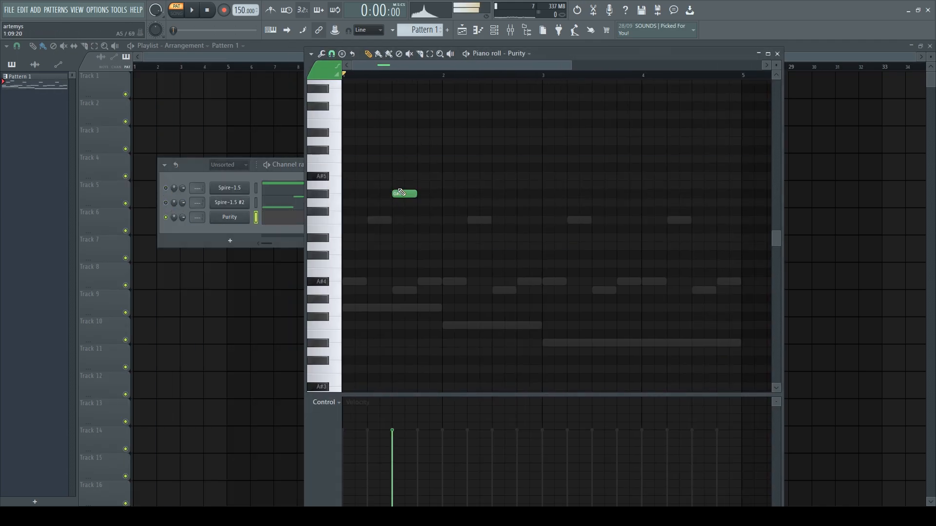
# Draw A#, A and F lead notes, raise them an octave, and add D6
pyautogui.click(428, 184)
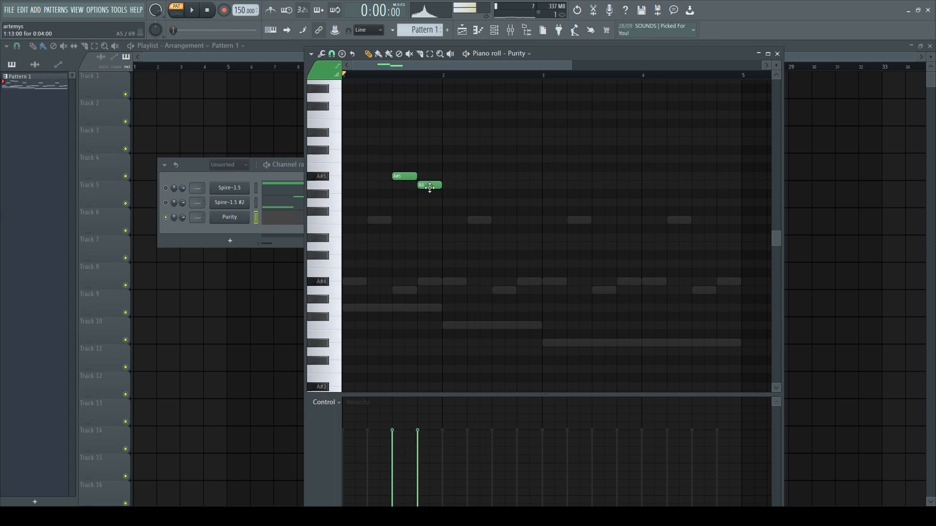
pyautogui.click(486, 220)
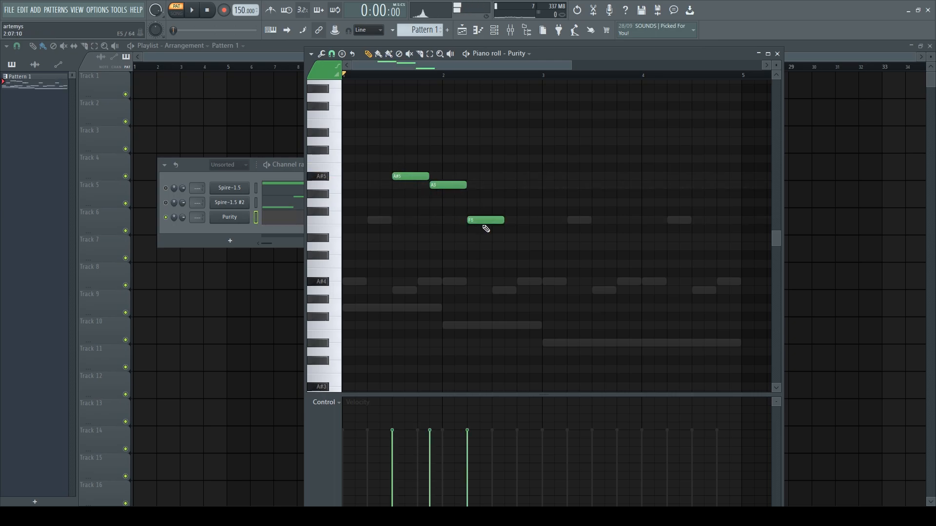
pyautogui.click(192, 10)
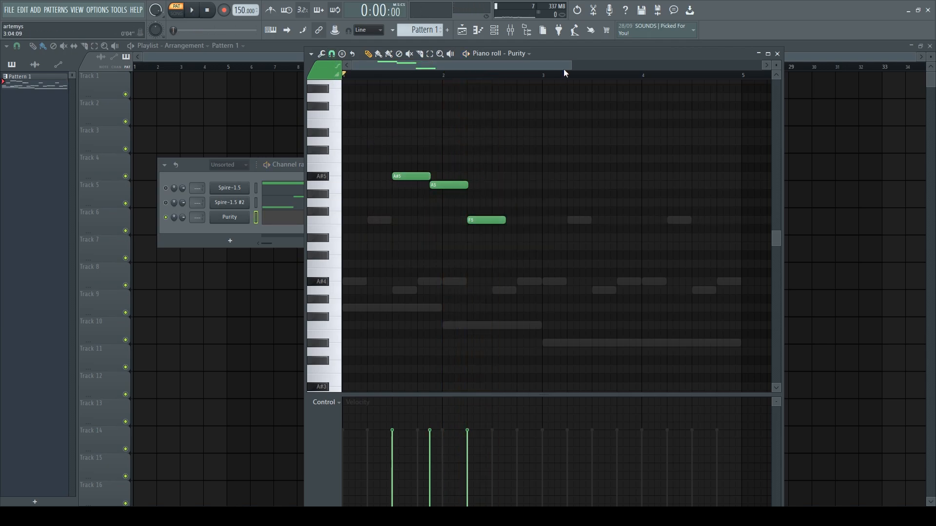
pyautogui.click(191, 10)
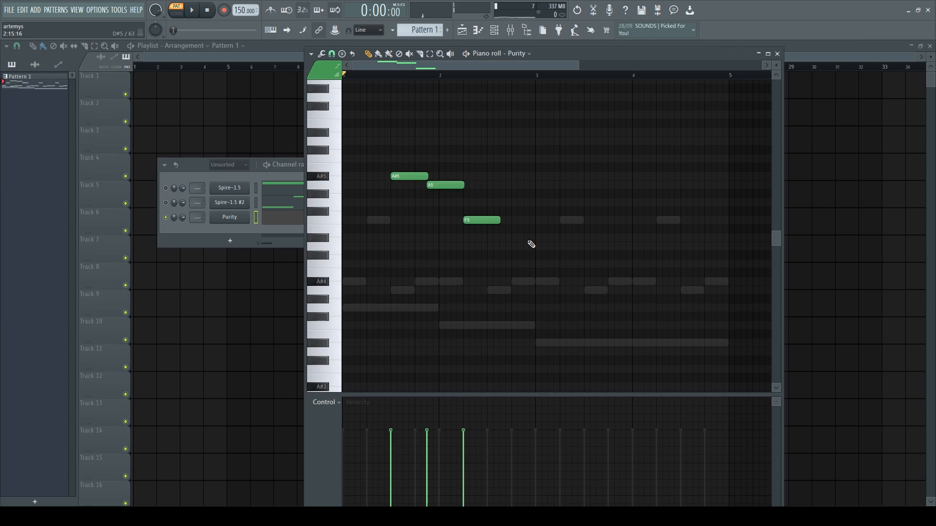
pyautogui.moveTo(405, 130); pyautogui.dragTo(525, 242)
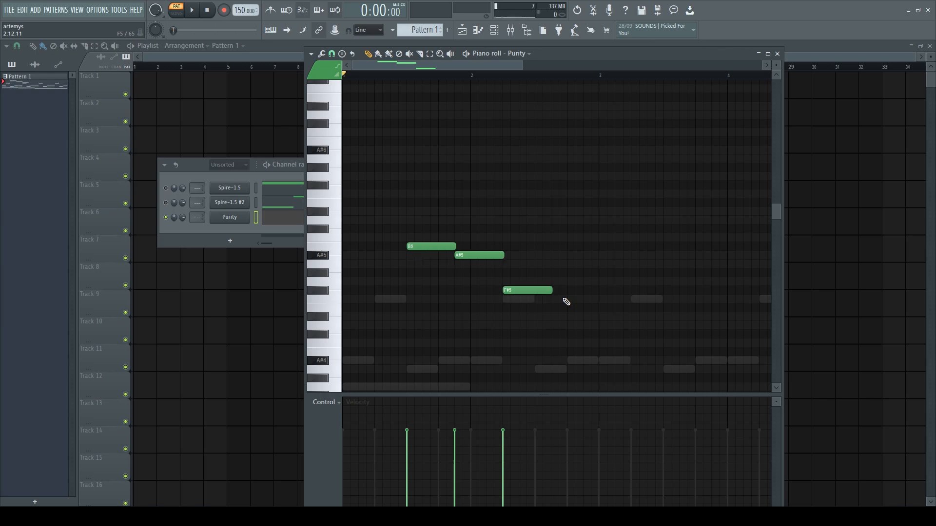
pyautogui.click(191, 10)
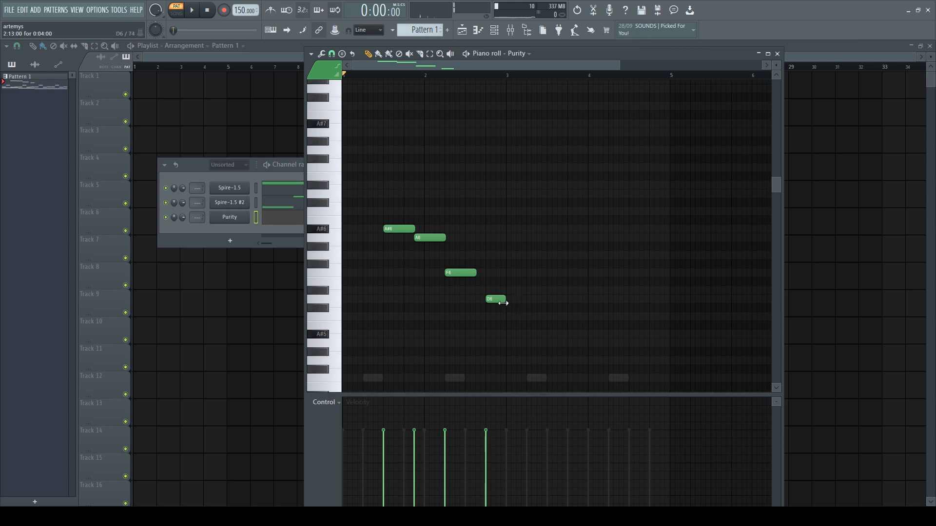
# Extend Purity's lead through bar 5 ending on A#5, and play it back
pyautogui.click(191, 11)
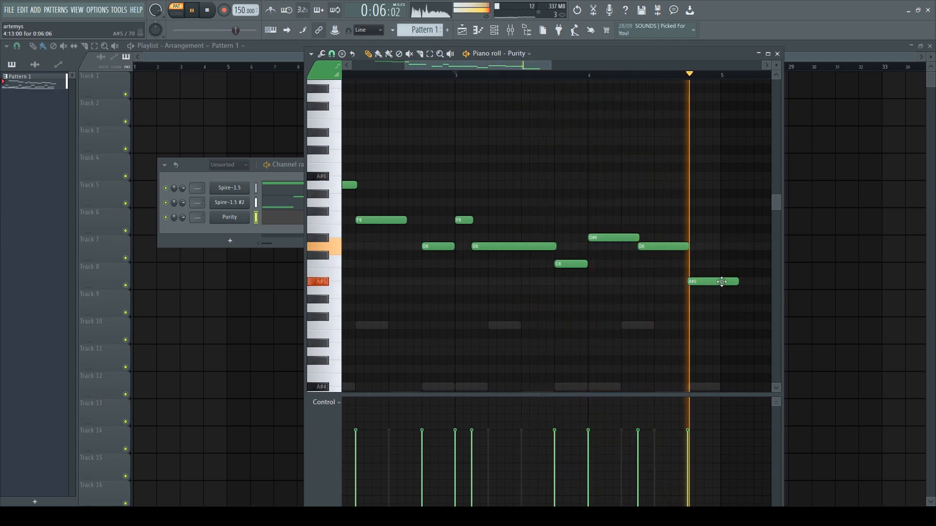
pyautogui.click(207, 9)
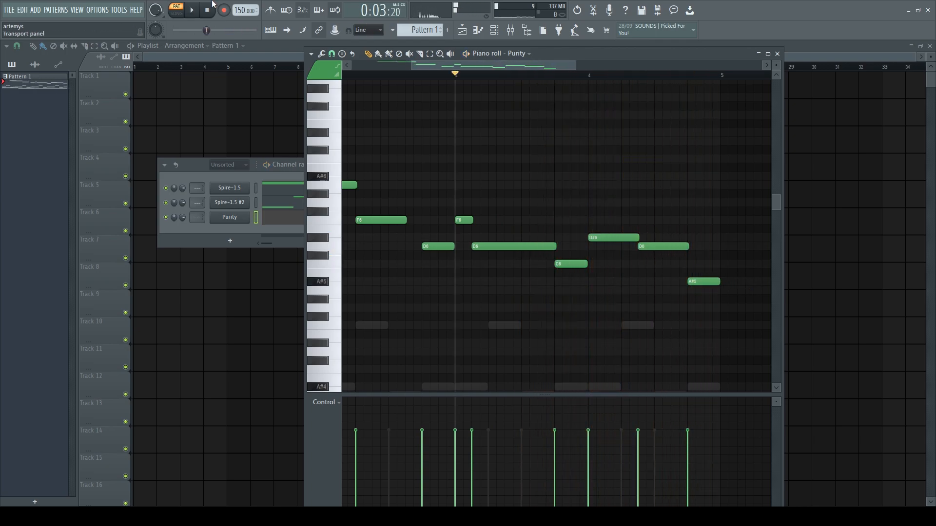
pyautogui.click(189, 10)
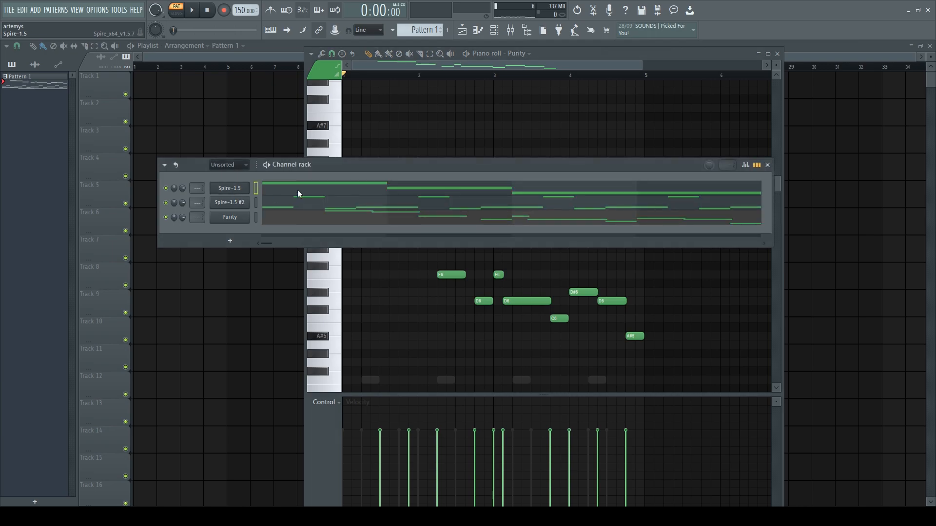
# Preview Spire-1.5's chord notes, switch back to Purity, then close the piano roll
pyautogui.click(229, 187)
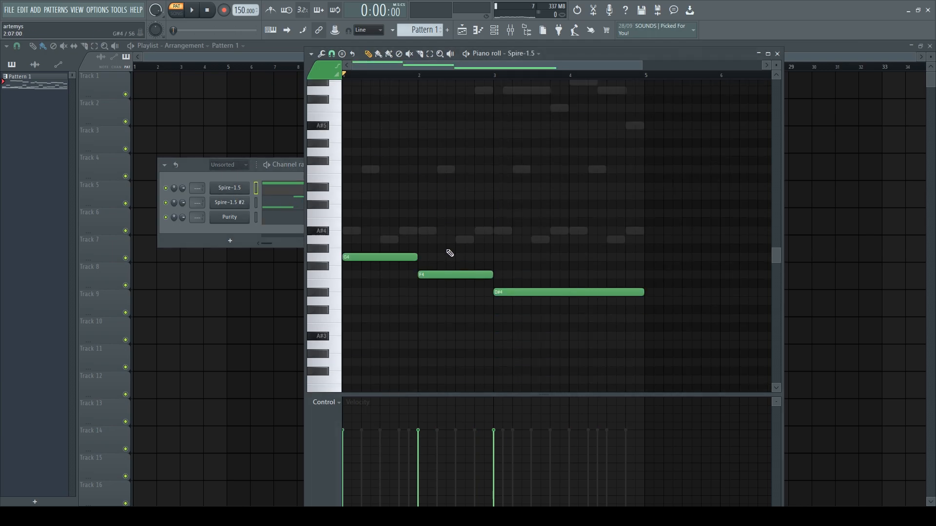
pyautogui.click(229, 202)
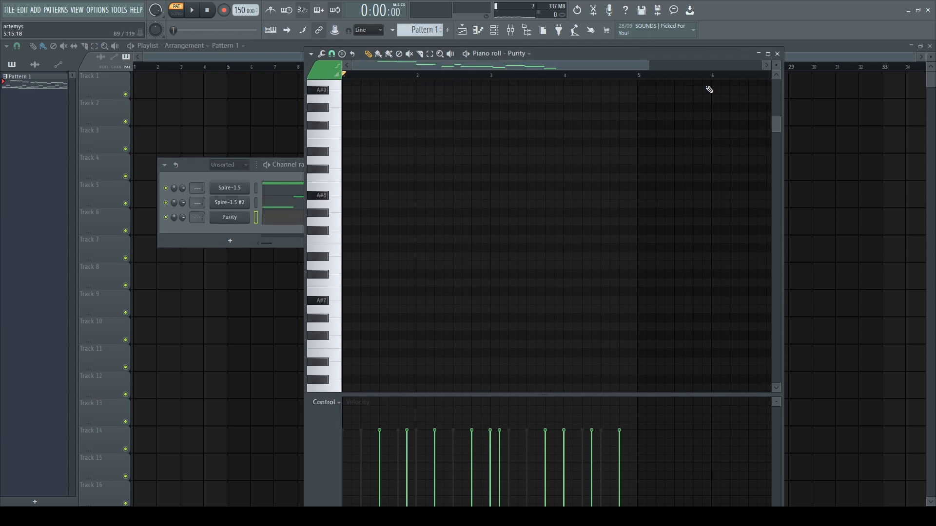
pyautogui.click(777, 54)
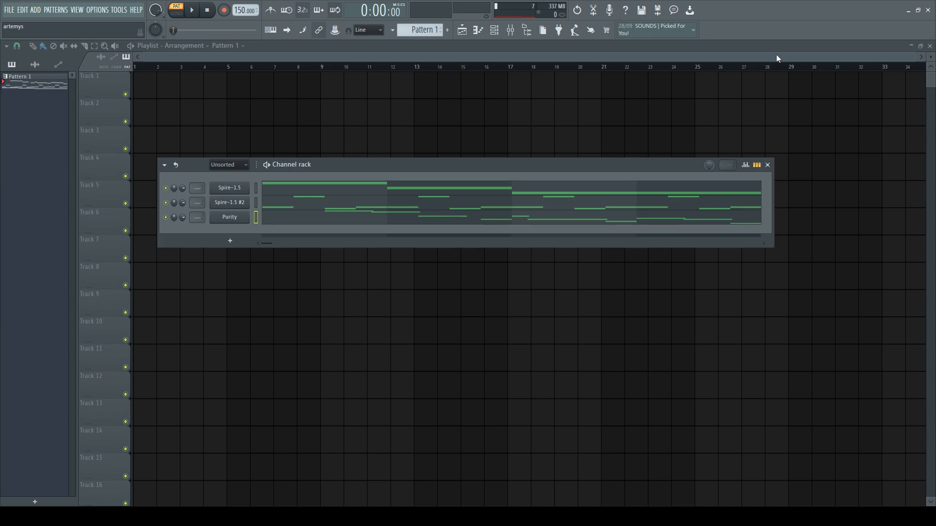